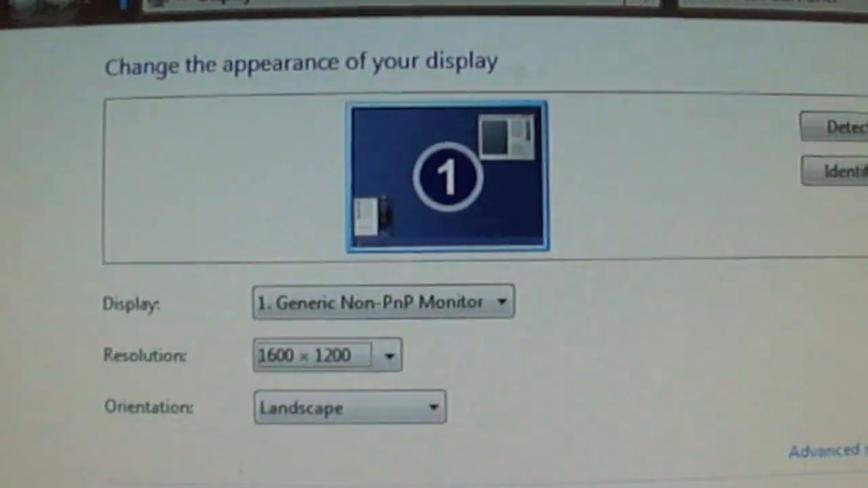
- Navigate from Control Panel into the Screen Resolution settings and expand the Resolution dropdown
{"action": "scroll", "scroll_direction": "down", "scroll_amount": 3}
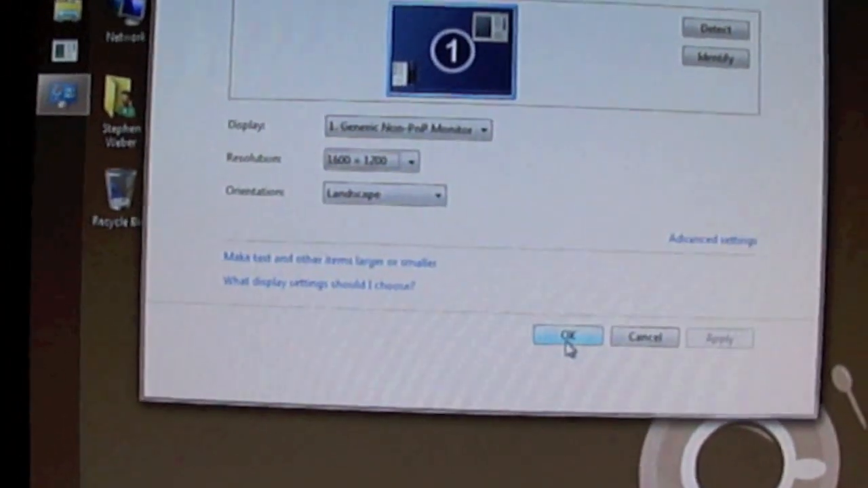
{"action": "left_click", "coordinate": [567, 336]}
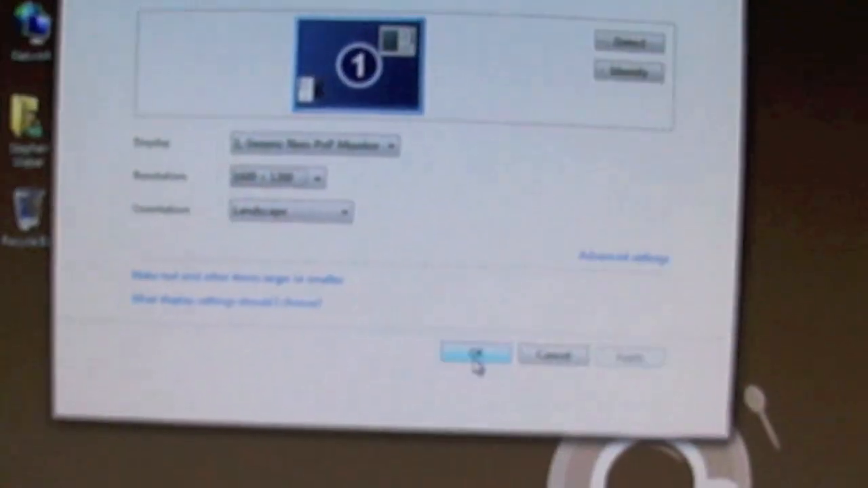
{"action": "left_click", "coordinate": [475, 355]}
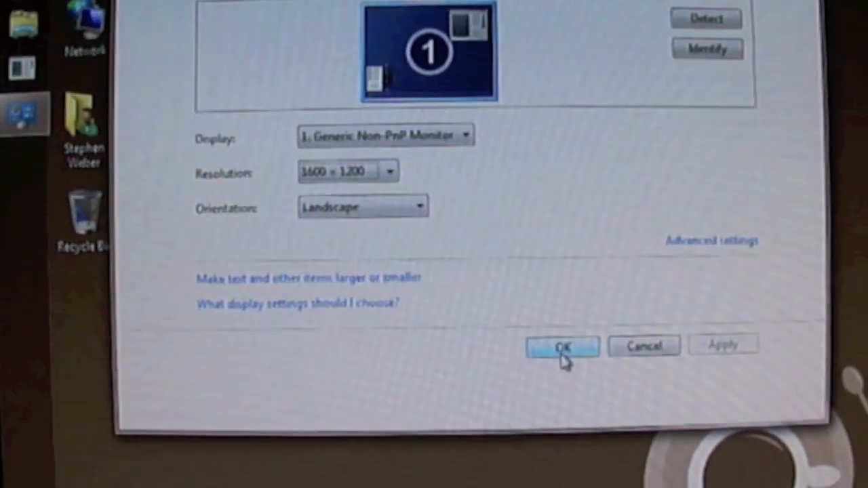
{"action": "left_click", "coordinate": [390, 171]}
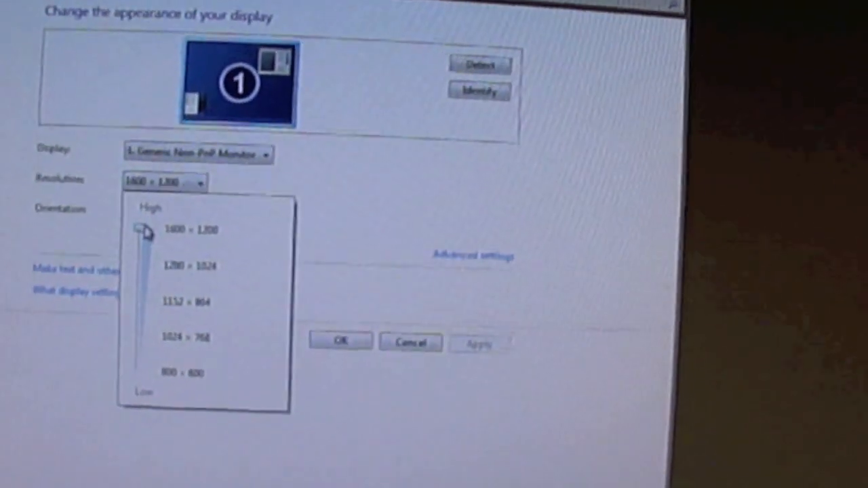
- Set the display resolution to 1280 × 1024, keep the change and confirm
{"action": "left_click", "coordinate": [193, 266]}
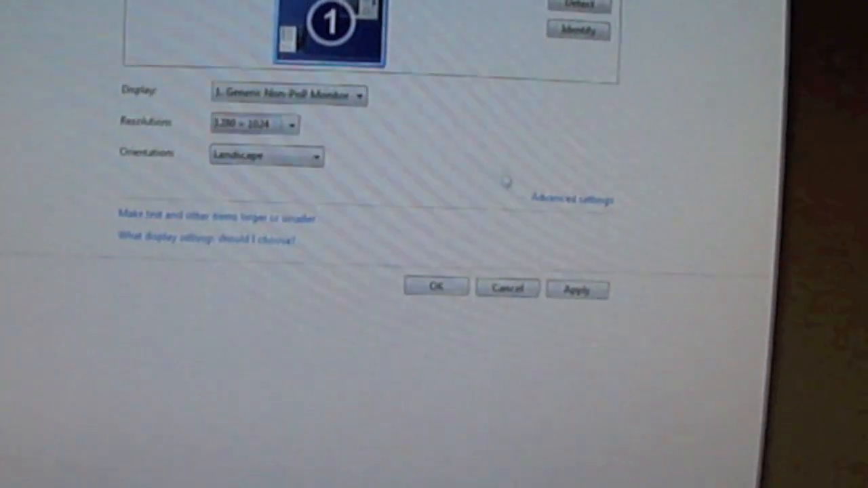
{"action": "left_click", "coordinate": [573, 198]}
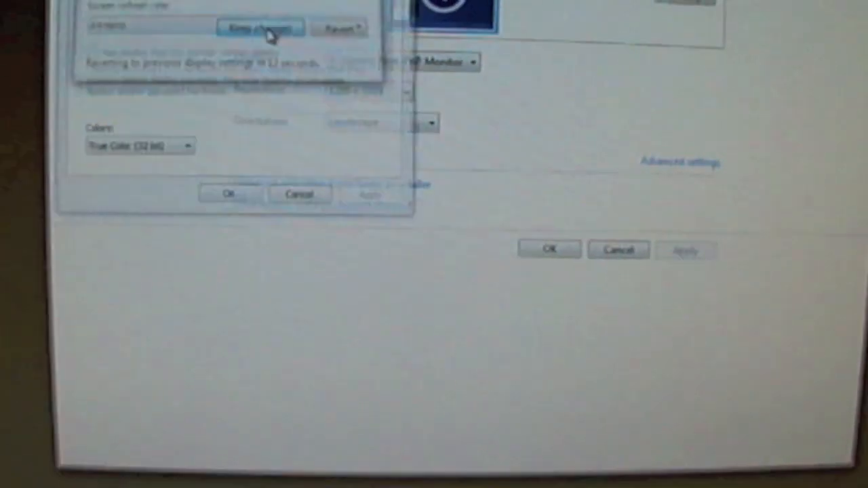
{"action": "left_click", "coordinate": [260, 28]}
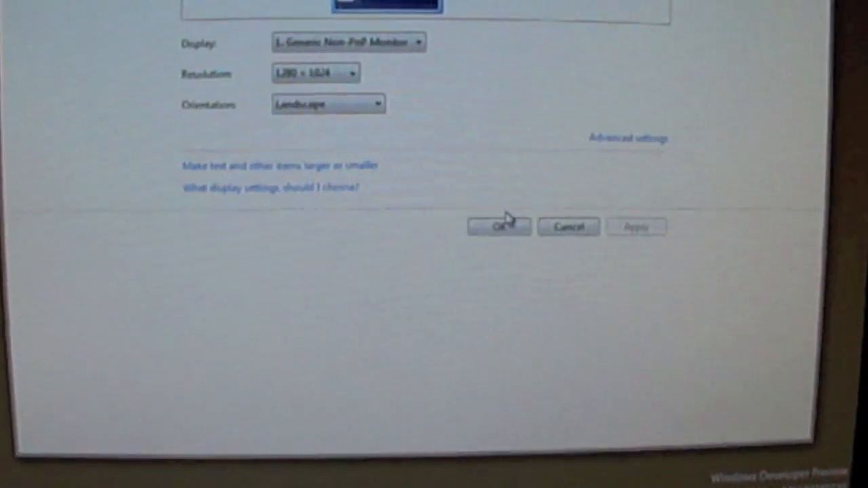
{"action": "left_click", "coordinate": [499, 227]}
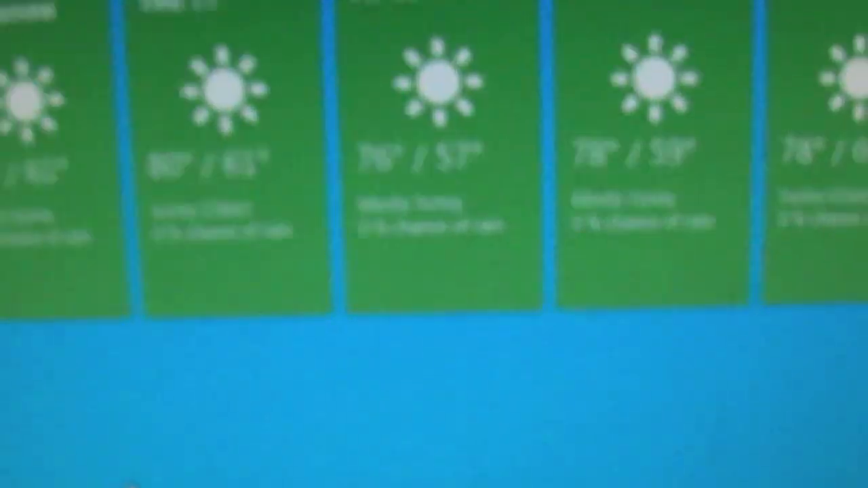
{"action": "scroll", "scroll_direction": "down", "scroll_amount": 3}
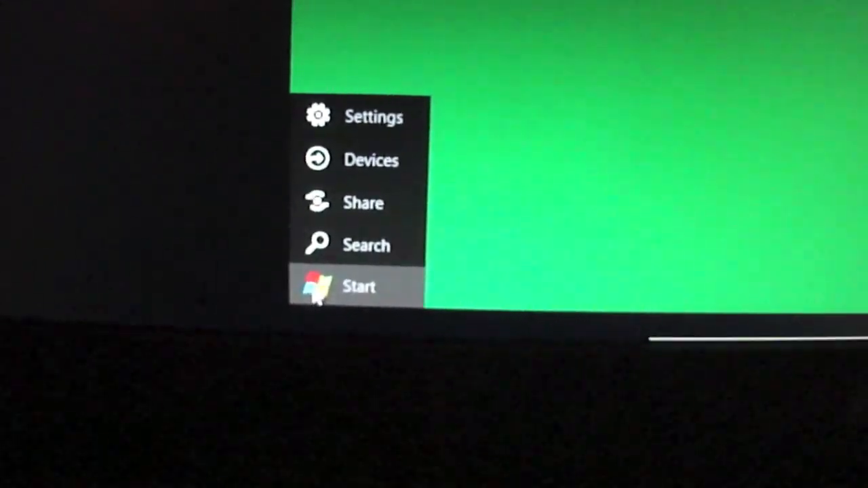
- Return to the Start screen and reveal the charms bar from the bottom-left hot corner
{"action": "left_click", "coordinate": [358, 286]}
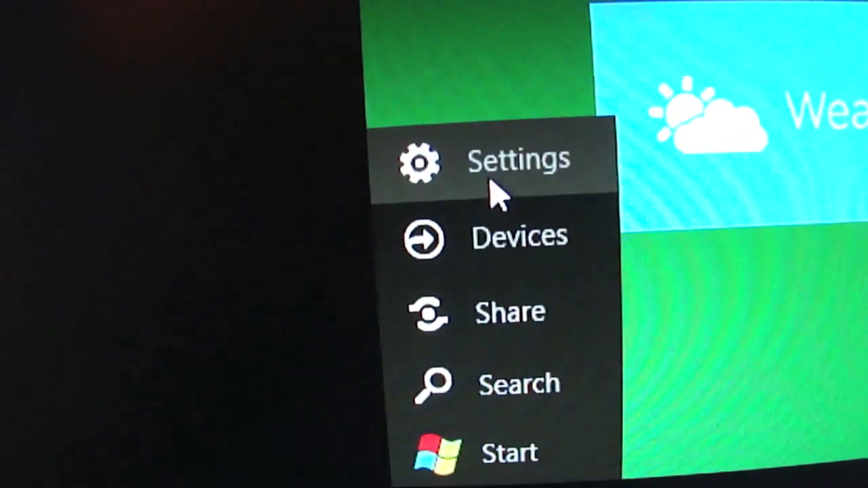
- Show the Settings pane with network, volume 67, brightness and power, then dismiss it back to Start
{"action": "left_click", "coordinate": [517, 158]}
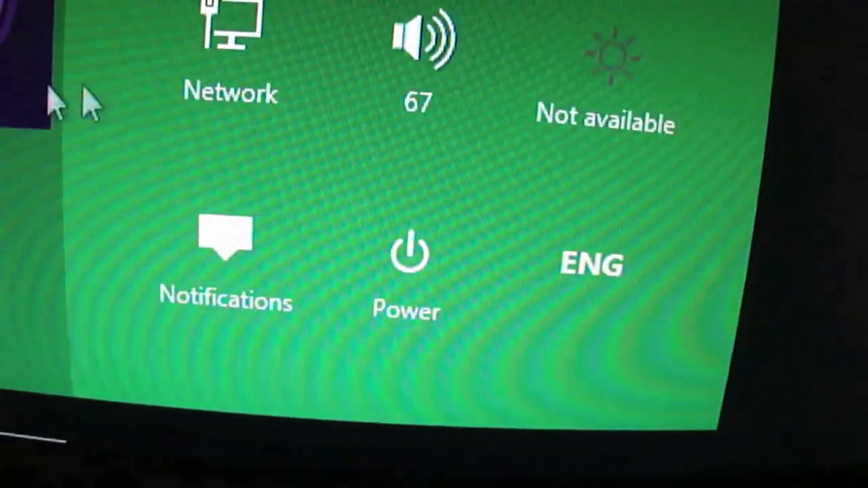
{"action": "left_click", "coordinate": [406, 264]}
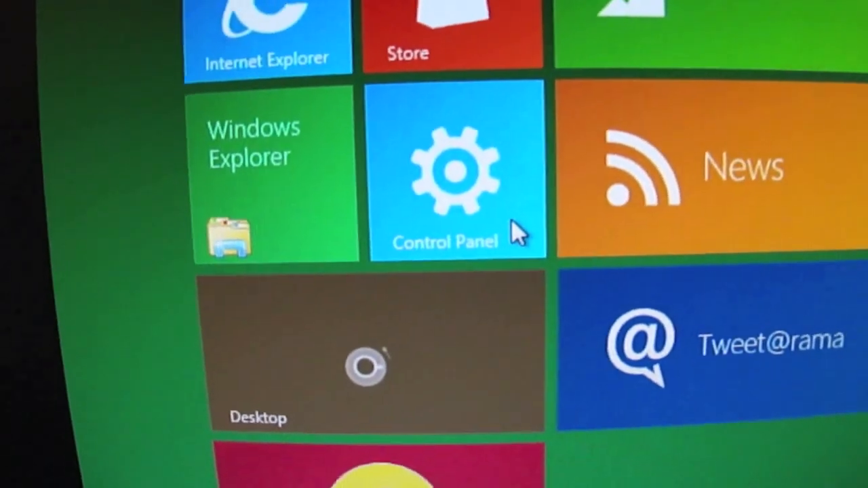
{"action": "left_click", "coordinate": [456, 173]}
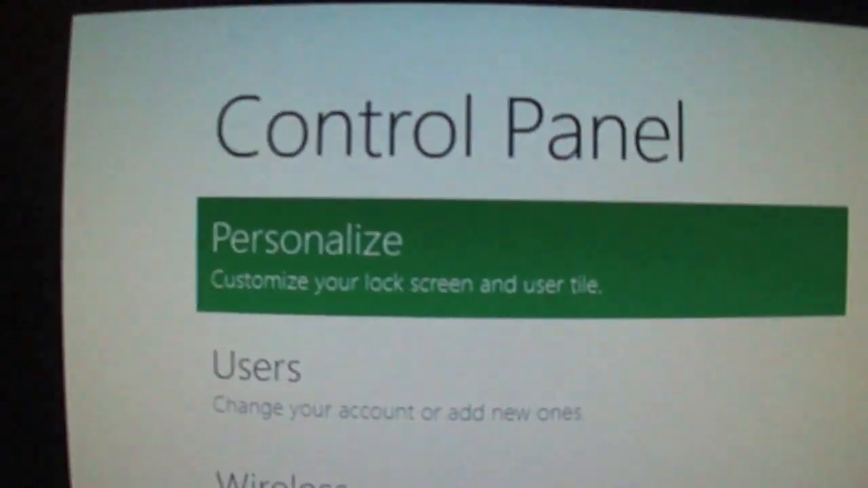
{"action": "scroll", "scroll_direction": "down", "scroll_amount": 3}
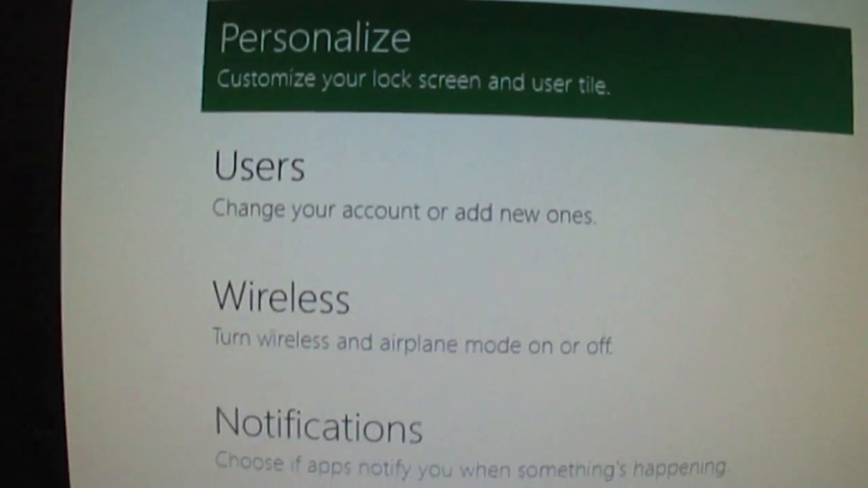
{"action": "scroll", "scroll_direction": "down", "scroll_amount": 3}
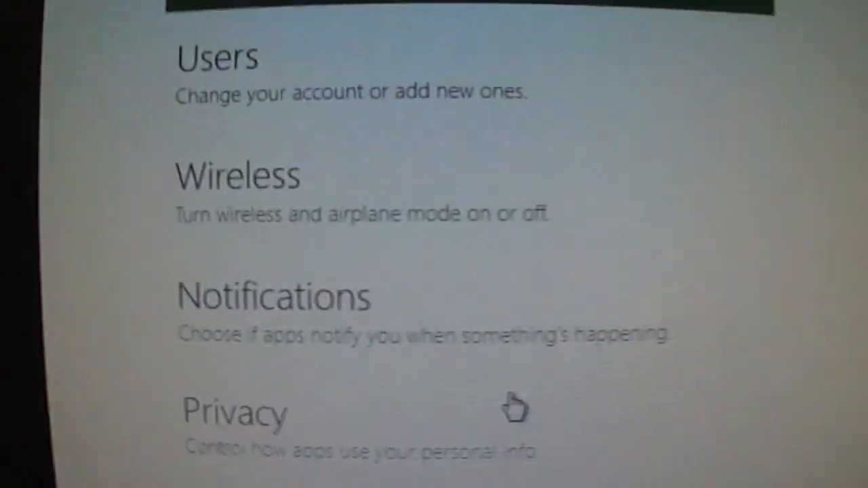
{"action": "scroll", "scroll_direction": "down", "scroll_amount": 3}
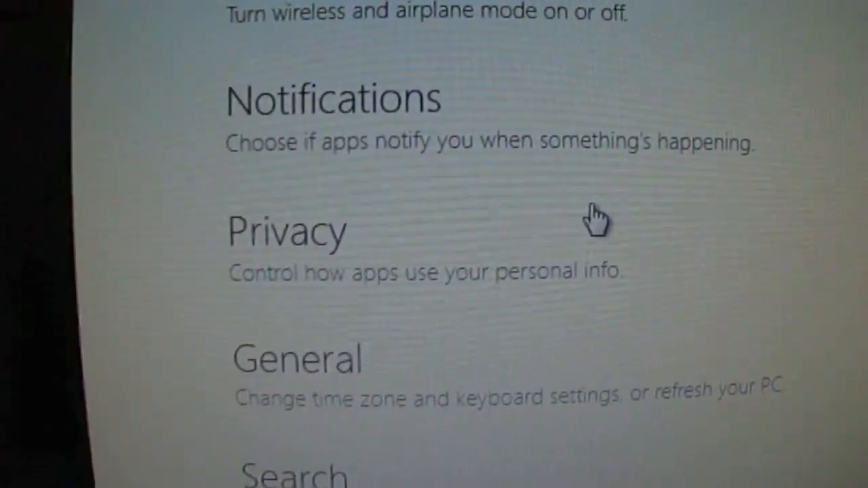
{"action": "scroll", "scroll_direction": "down", "scroll_amount": 3}
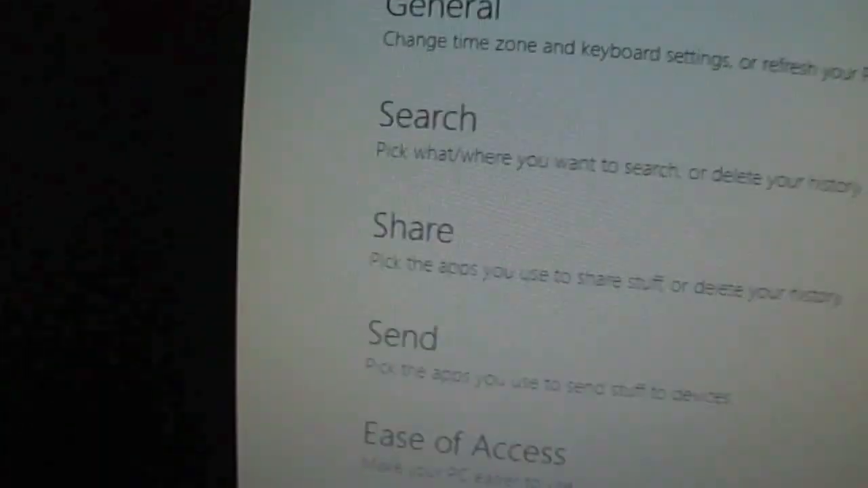
{"action": "scroll", "scroll_direction": "down", "scroll_amount": 3}
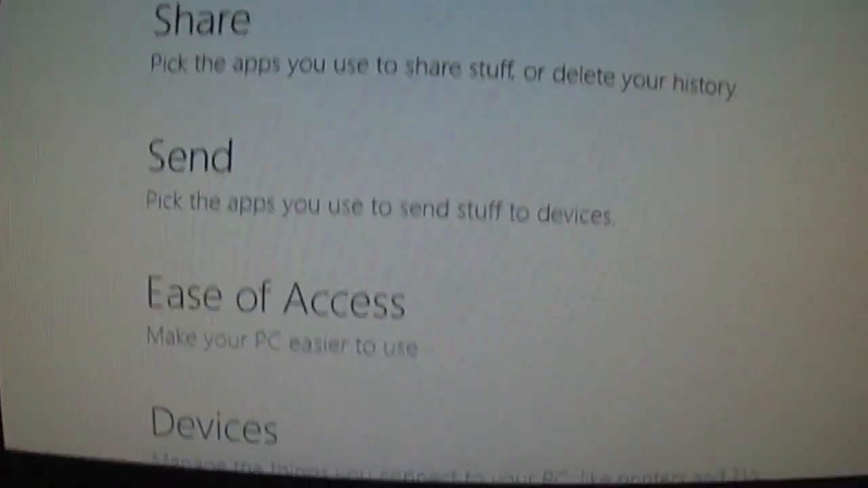
{"action": "scroll", "scroll_direction": "down", "scroll_amount": 3}
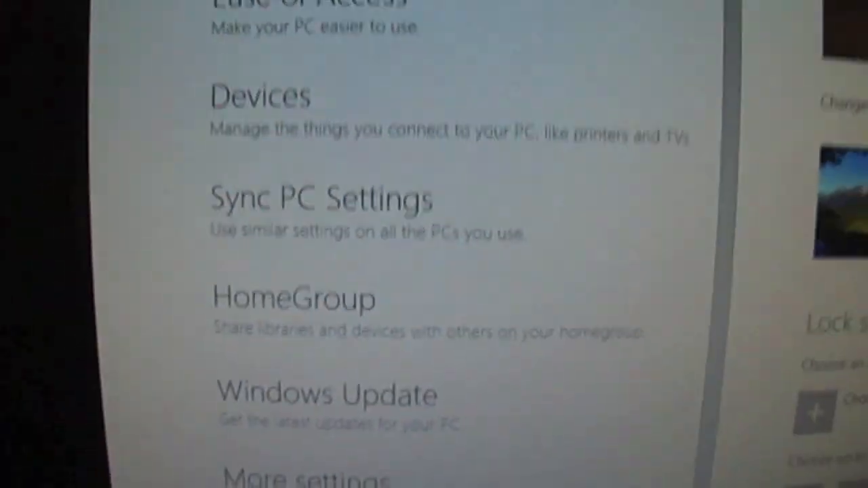
{"action": "scroll", "scroll_direction": "down", "scroll_amount": 3}
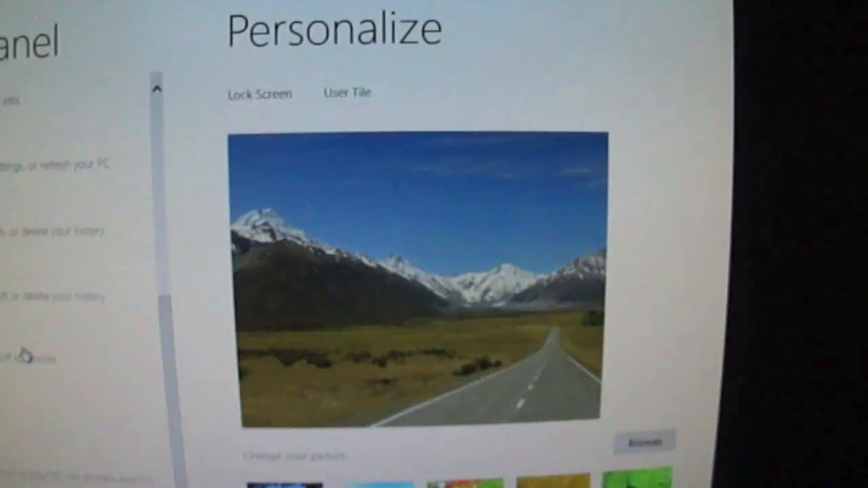
- Browse the Personalize lock screen pictures, then switch to the User Tile settings
{"action": "scroll", "scroll_direction": "down", "scroll_amount": 3}
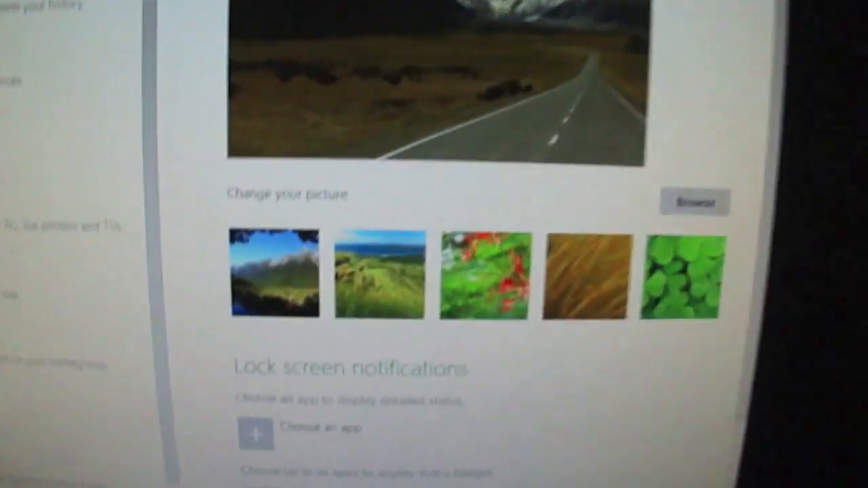
{"action": "scroll", "scroll_direction": "down", "scroll_amount": 3}
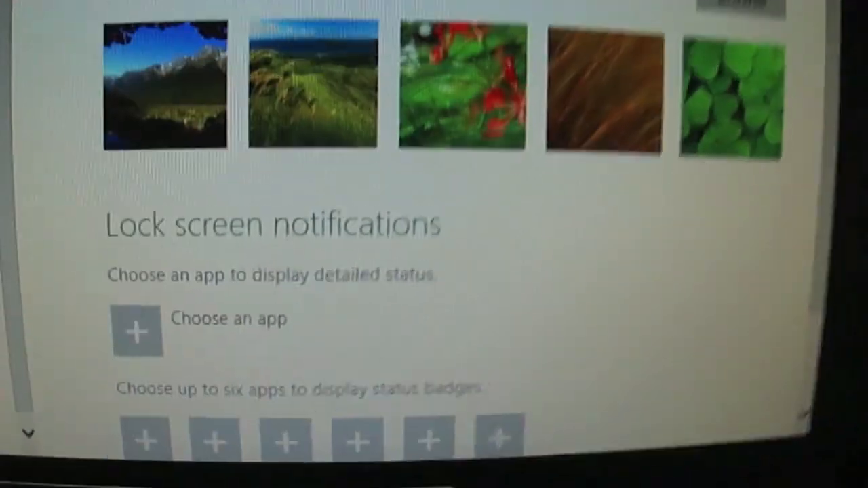
{"action": "scroll", "scroll_direction": "down", "scroll_amount": 3}
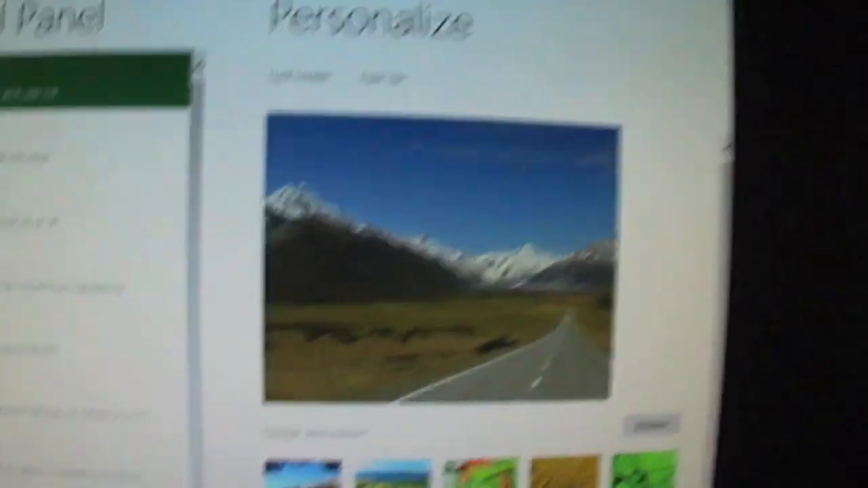
{"action": "scroll", "scroll_direction": "down", "scroll_amount": 3}
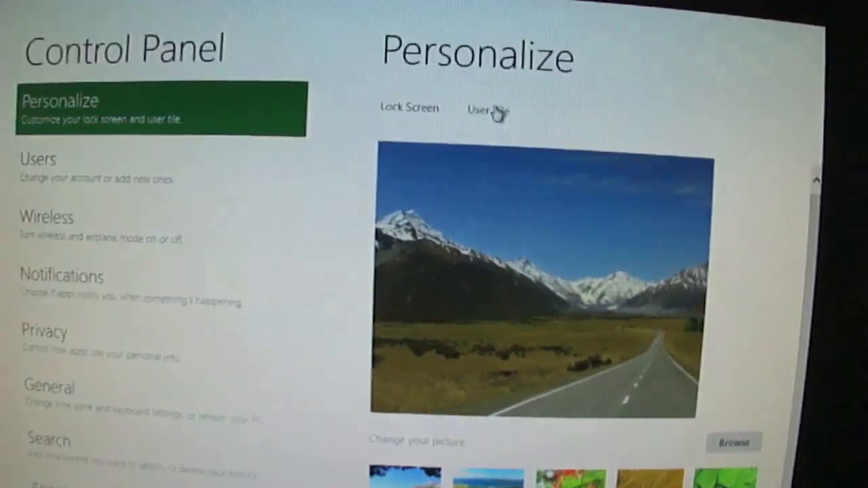
{"action": "left_click", "coordinate": [488, 108]}
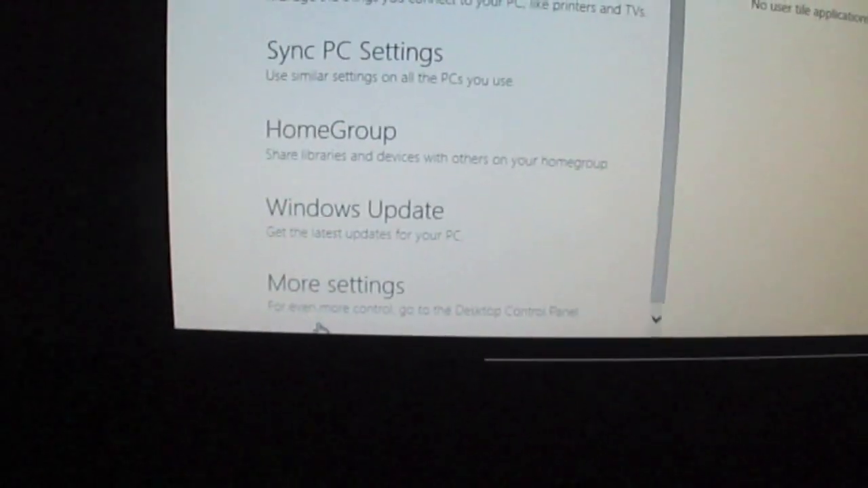
- Launch the classic desktop Control Panel via More settings
{"action": "left_click", "coordinate": [335, 285]}
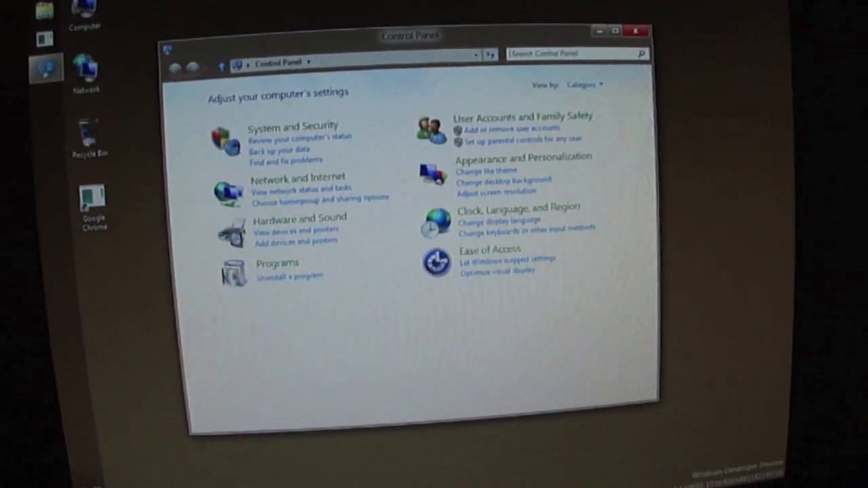
{"action": "left_click", "coordinate": [634, 31]}
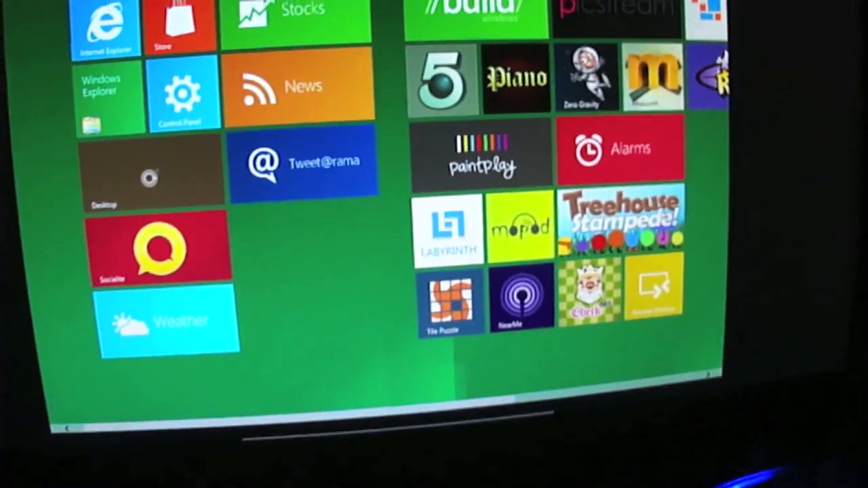
- Scroll the Start screen tiles right to Flash Cards and BitBox, then back left
{"action": "scroll", "scroll_direction": "right", "scroll_amount": 3}
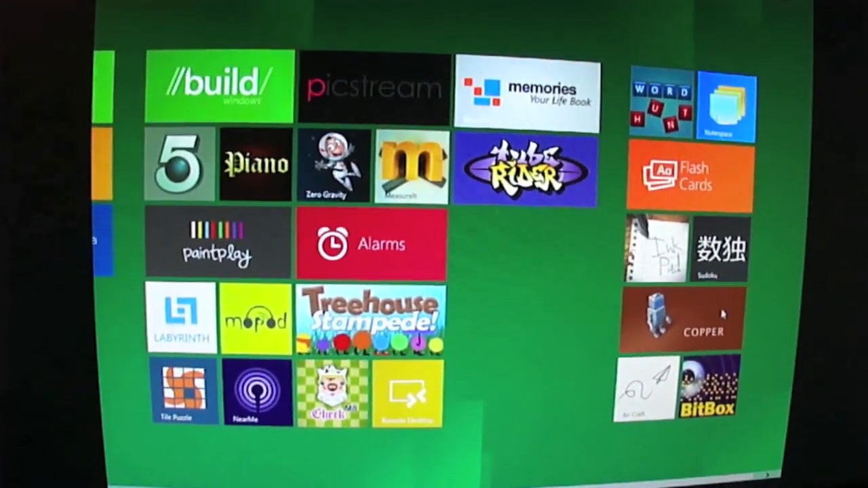
{"action": "scroll", "scroll_direction": "left", "scroll_amount": 3}
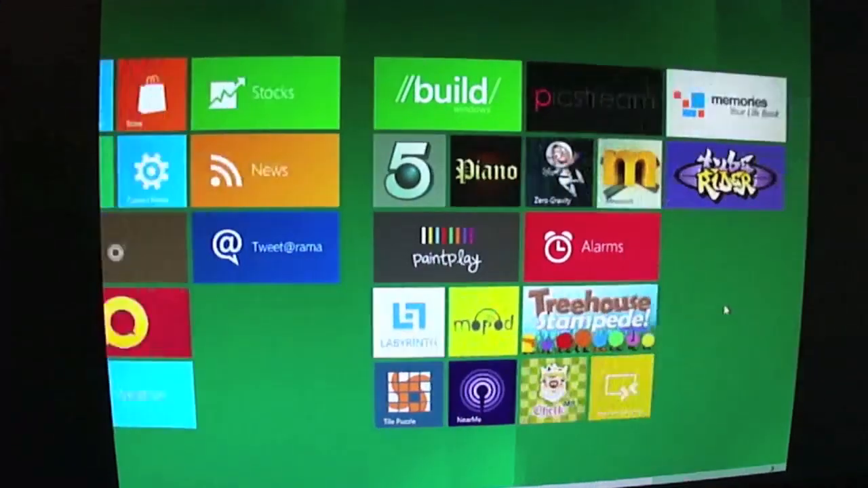
{"action": "scroll", "scroll_direction": "left", "scroll_amount": 3}
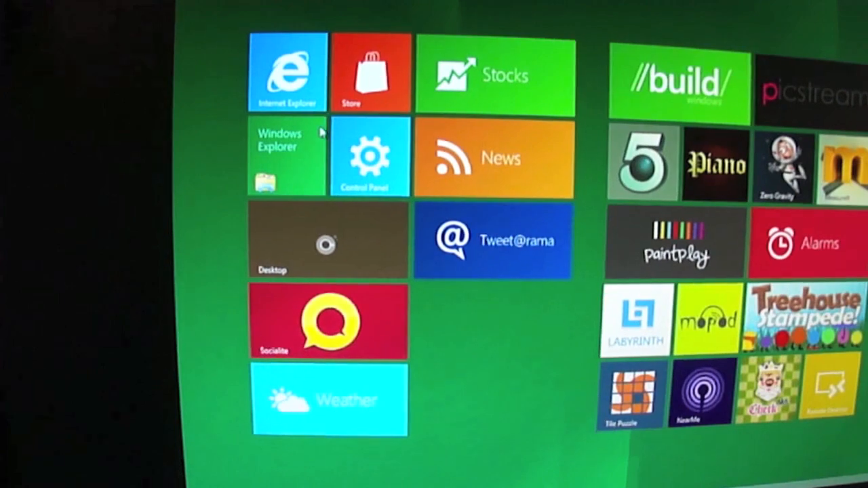
{"action": "left_click", "coordinate": [329, 240]}
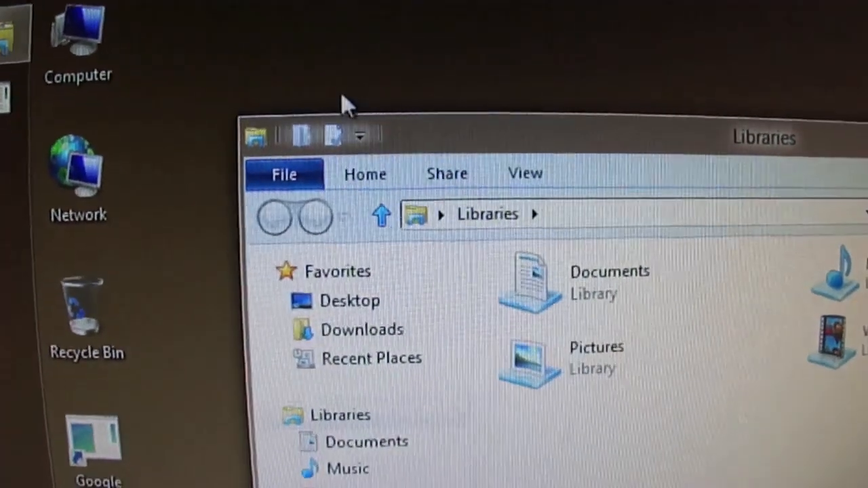
{"action": "left_click", "coordinate": [365, 174]}
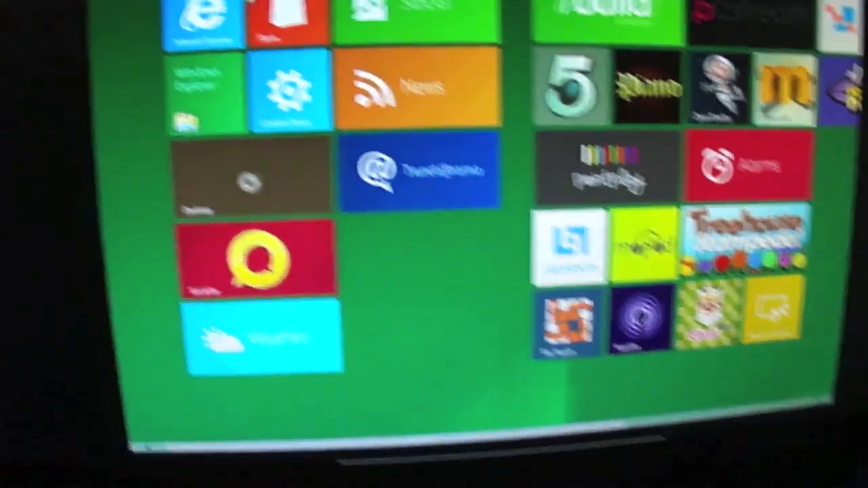
{"action": "left_click", "coordinate": [203, 20]}
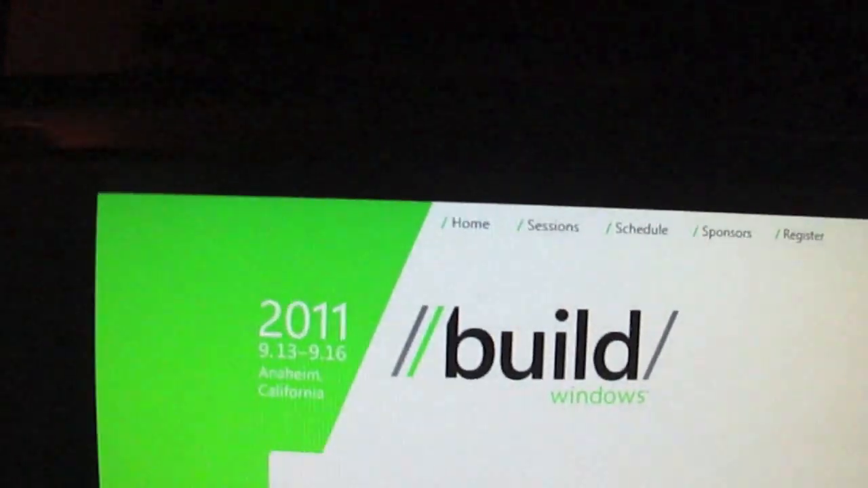
{"action": "scroll", "scroll_direction": "down", "scroll_amount": 3}
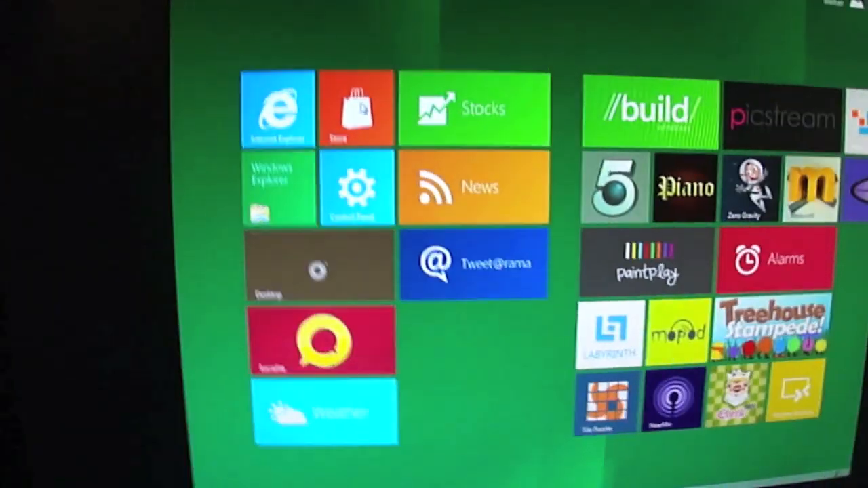
{"action": "left_click", "coordinate": [355, 108]}
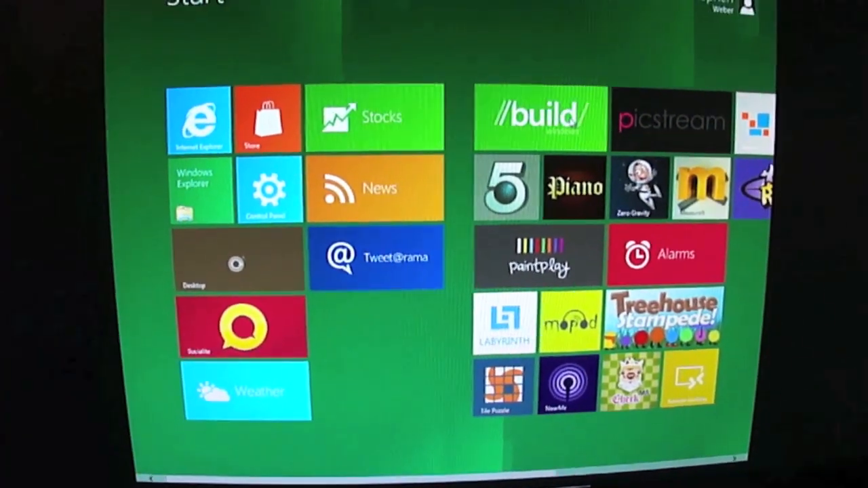
{"action": "left_click", "coordinate": [540, 119]}
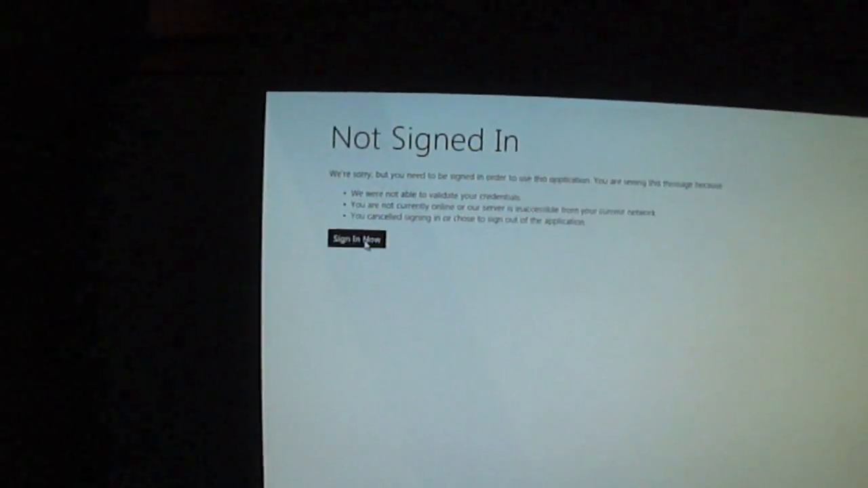
{"action": "left_click", "coordinate": [356, 238]}
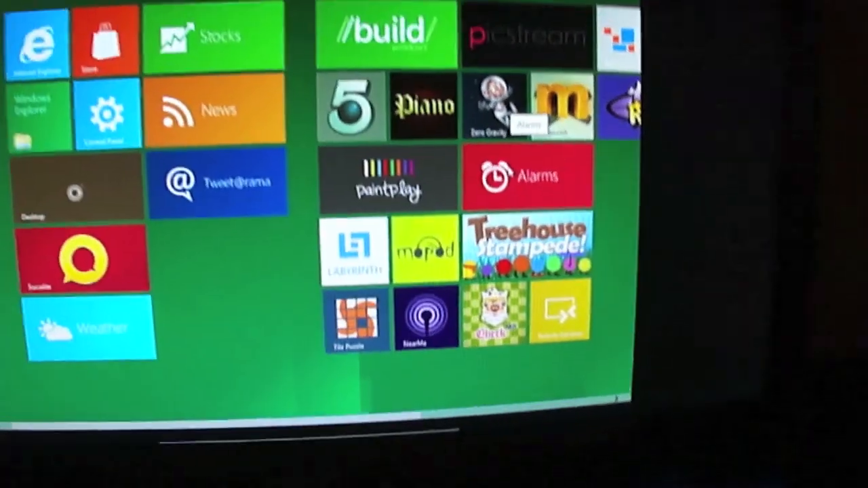
{"action": "scroll", "scroll_direction": "right", "scroll_amount": 3}
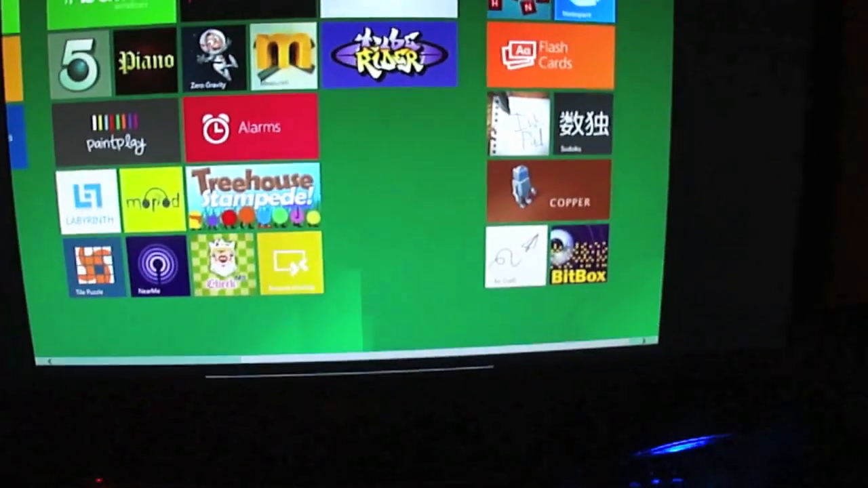
{"action": "scroll", "scroll_direction": "down", "scroll_amount": 3}
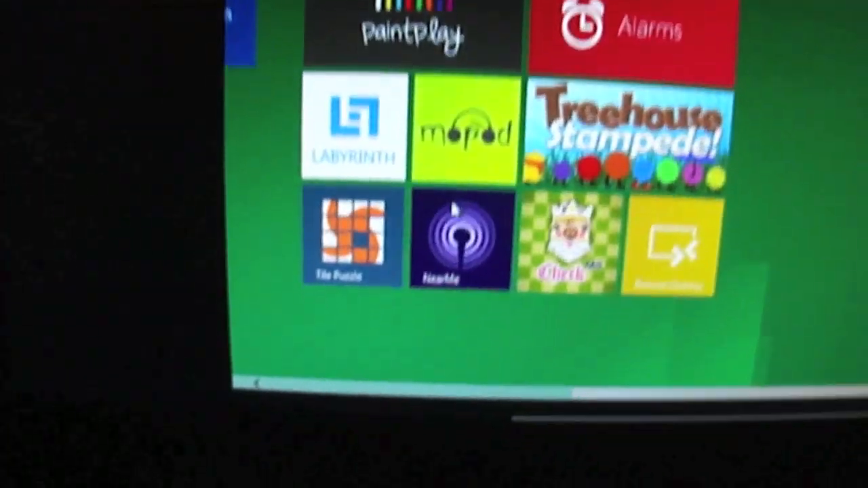
- Launch NearMe, allow location access, browse its Adventure/Cultural/Sightseeing categories and return to Start
{"action": "left_click", "coordinate": [460, 241]}
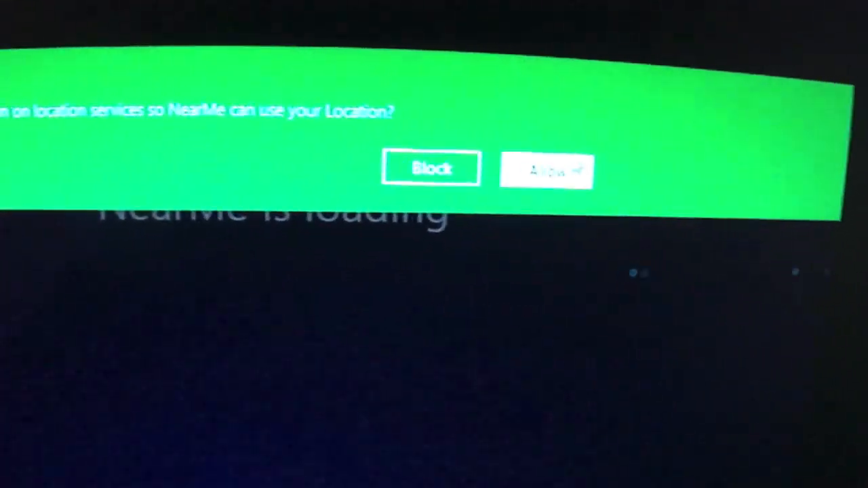
{"action": "left_click", "coordinate": [545, 169]}
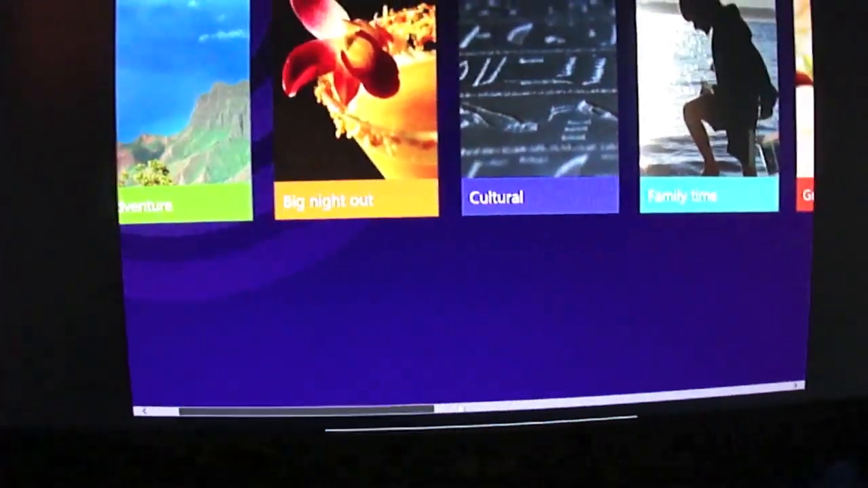
{"action": "scroll", "scroll_direction": "right", "scroll_amount": 3}
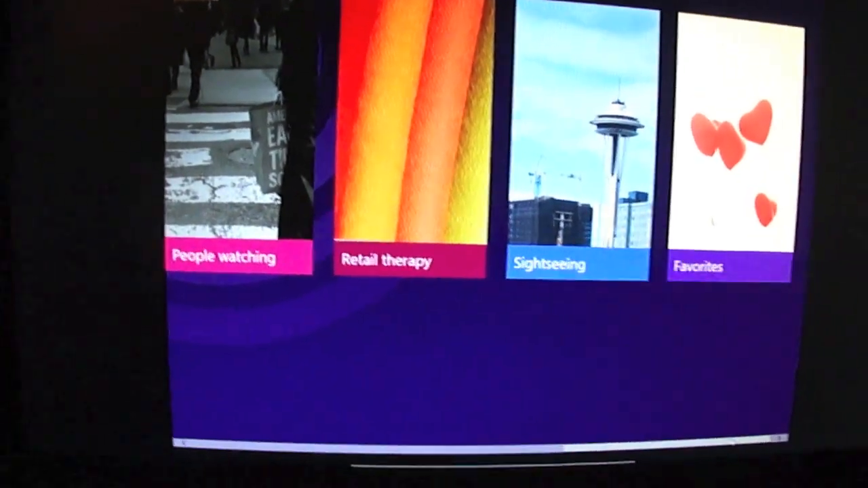
{"action": "scroll", "scroll_direction": "right", "scroll_amount": 3}
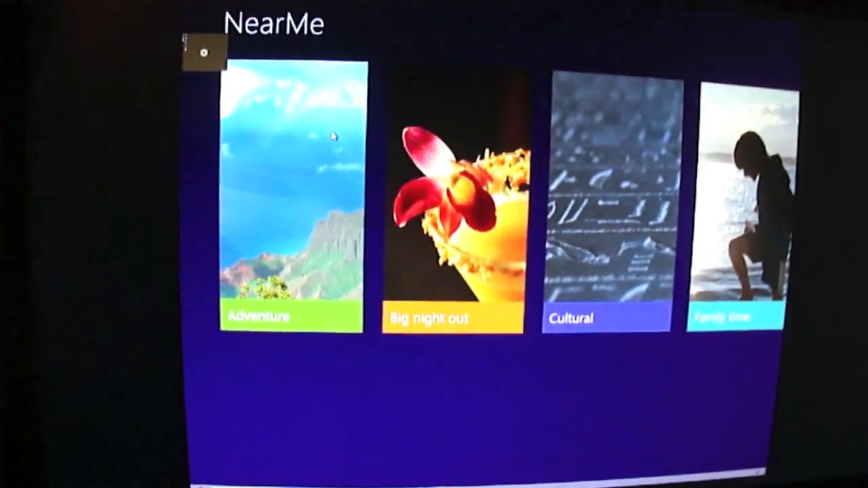
{"action": "left_click", "coordinate": [292, 197]}
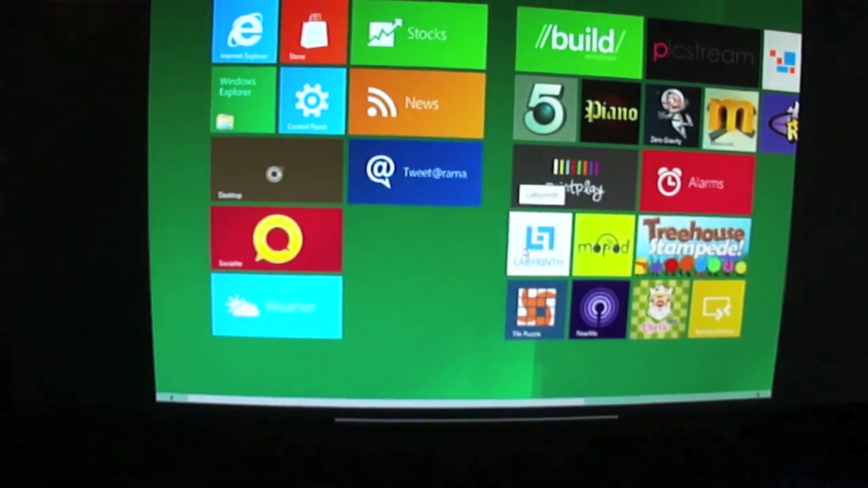
- Launch Tweet@rama, browse past Timeline and Following to the 181 Followers column, then return to Start
{"action": "left_click", "coordinate": [415, 173]}
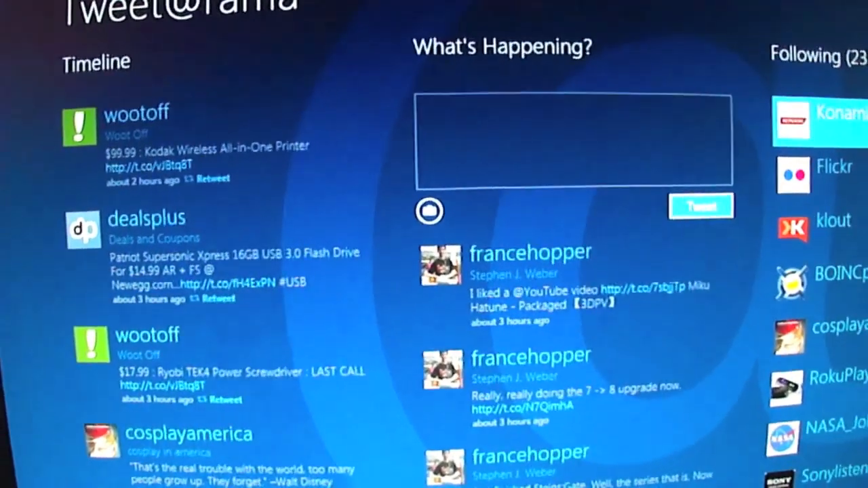
{"action": "scroll", "scroll_direction": "down", "scroll_amount": 3}
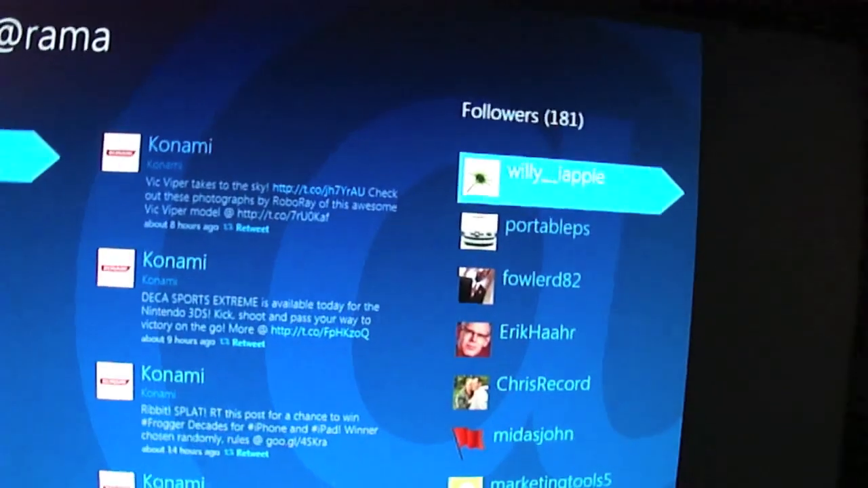
{"action": "left_click", "coordinate": [556, 176]}
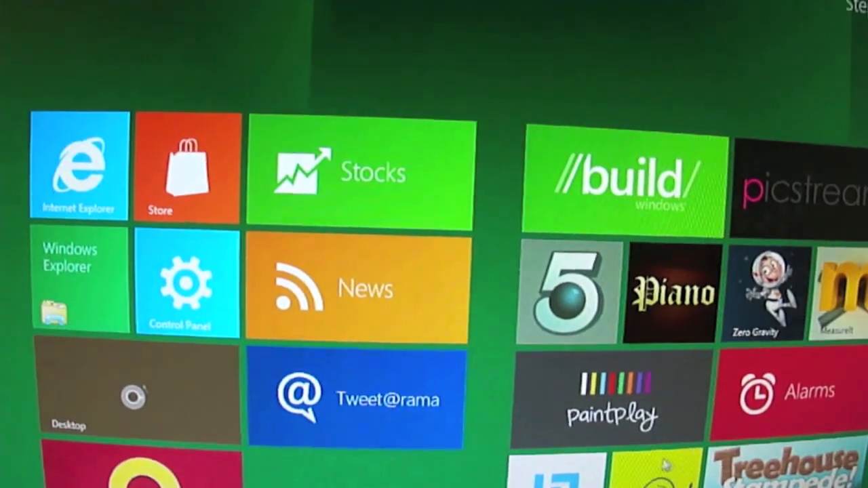
{"action": "scroll", "scroll_direction": "right", "scroll_amount": 3}
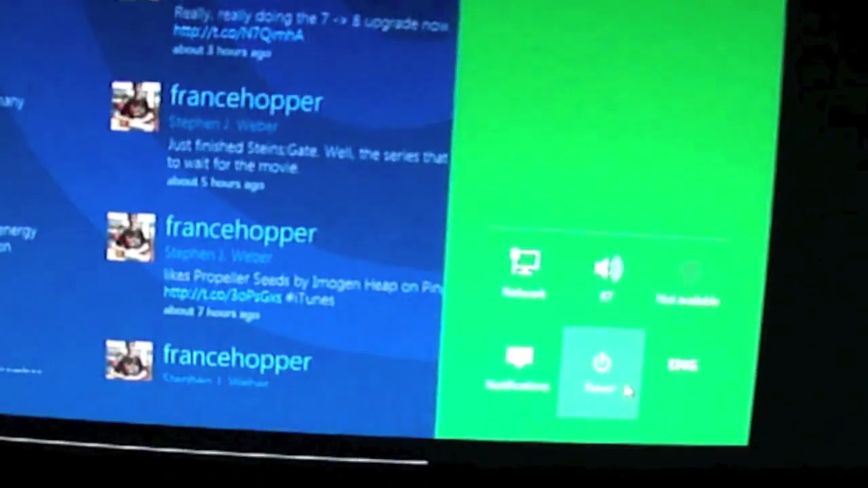
- Restart the computer from the Settings charm's Power menu
{"action": "left_click", "coordinate": [596, 366]}
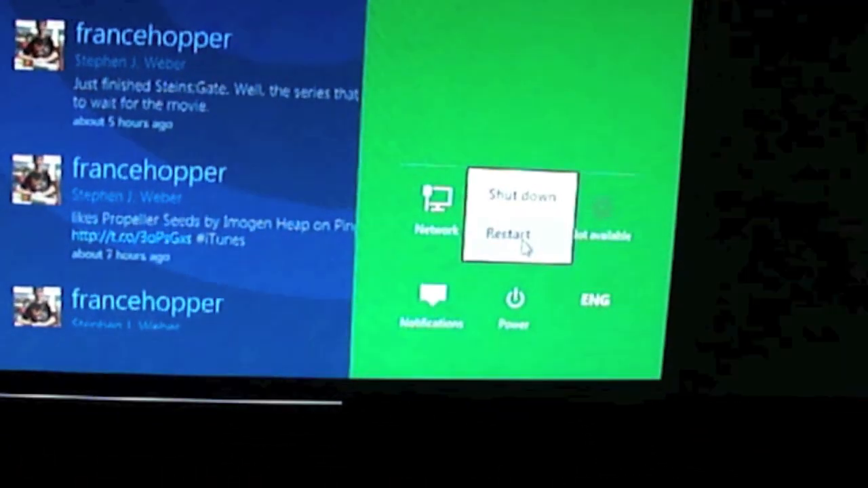
{"action": "left_click", "coordinate": [510, 233]}
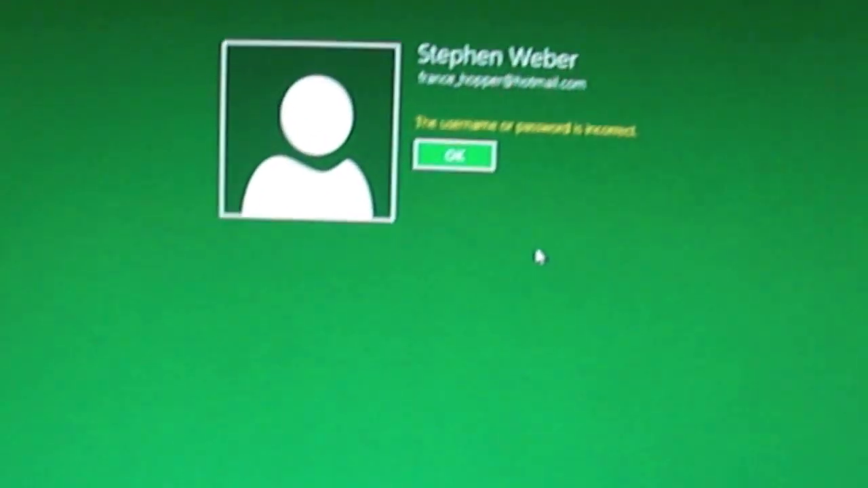
- Dismiss the incorrect-password message, re-enter the password and sign in to reach Start
{"action": "left_click", "coordinate": [453, 155]}
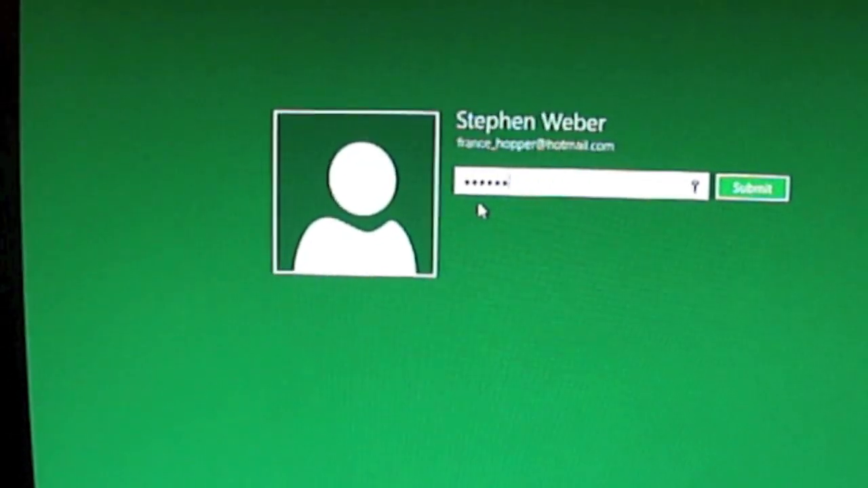
{"action": "left_click", "coordinate": [751, 187]}
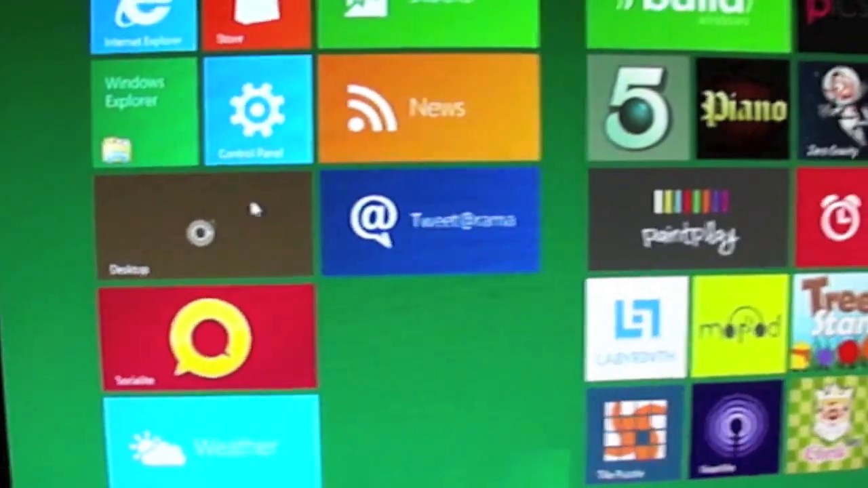
- Browse the Start screen tiles and launch the Desktop tile to reach the coffee-cup desktop
{"action": "left_click", "coordinate": [203, 227]}
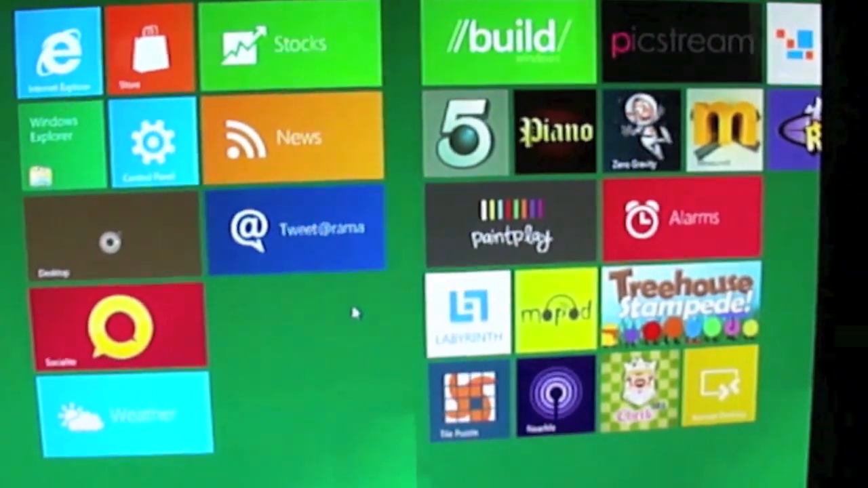
{"action": "scroll", "scroll_direction": "right", "scroll_amount": 3}
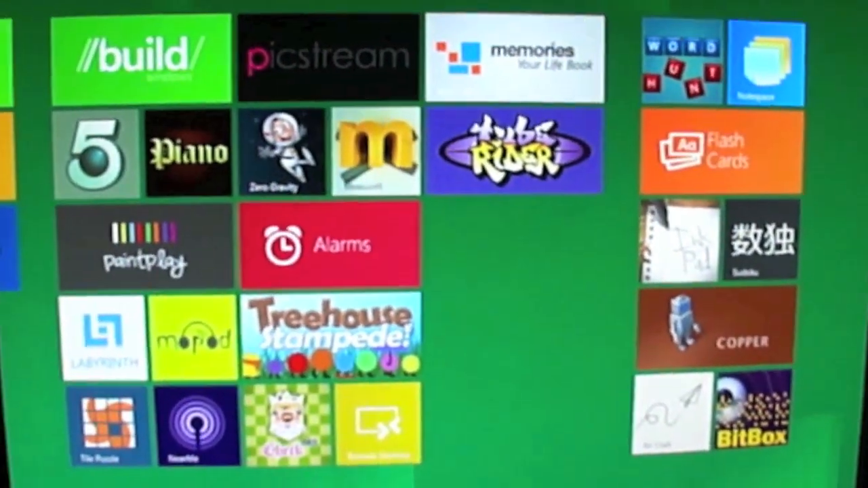
{"action": "scroll", "scroll_direction": "left", "scroll_amount": 3}
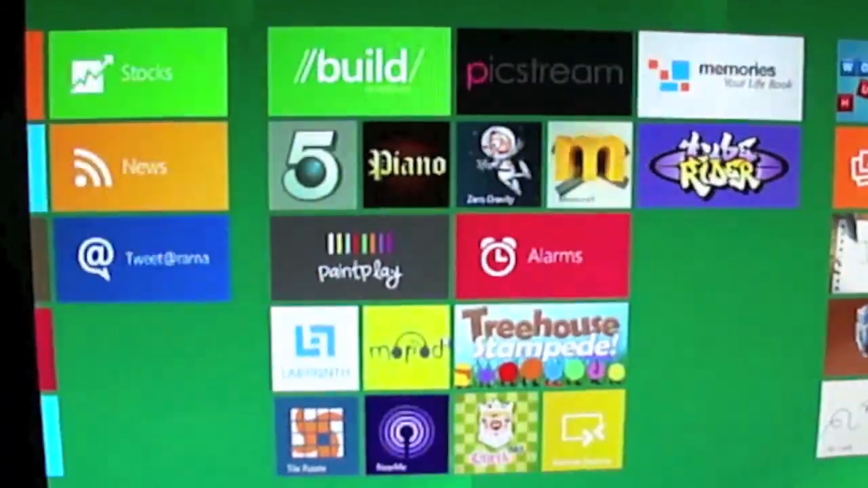
{"action": "scroll", "scroll_direction": "left", "scroll_amount": 3}
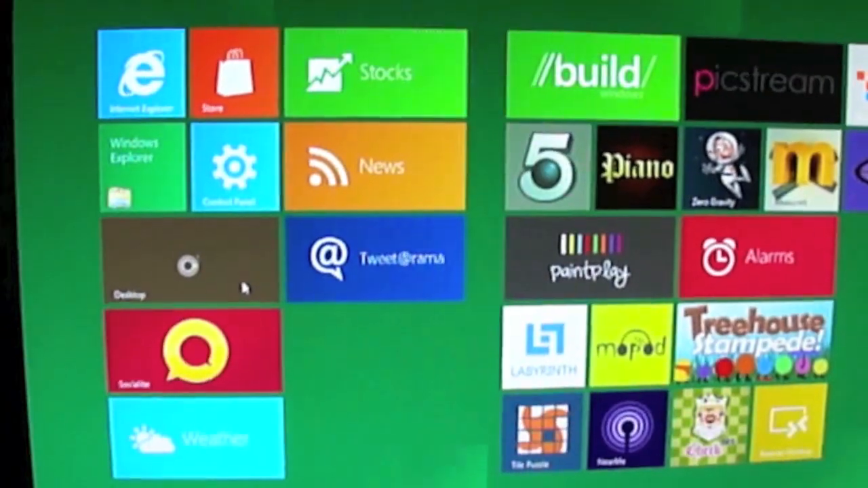
{"action": "left_click", "coordinate": [189, 257]}
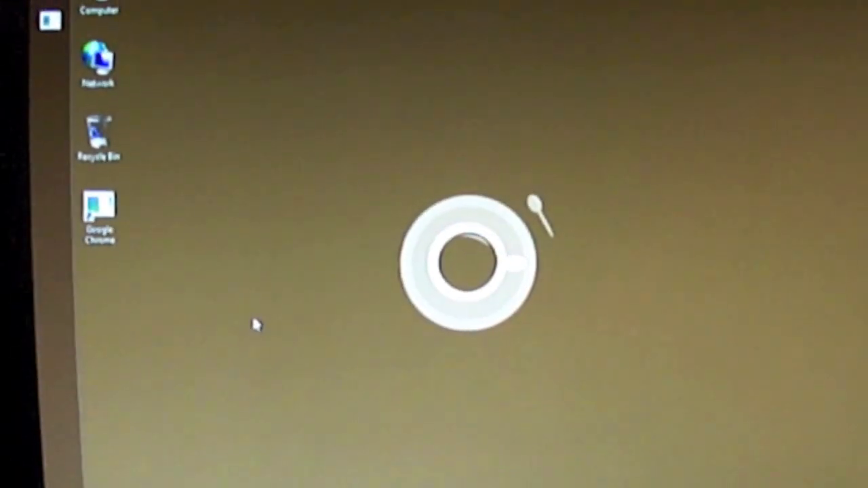